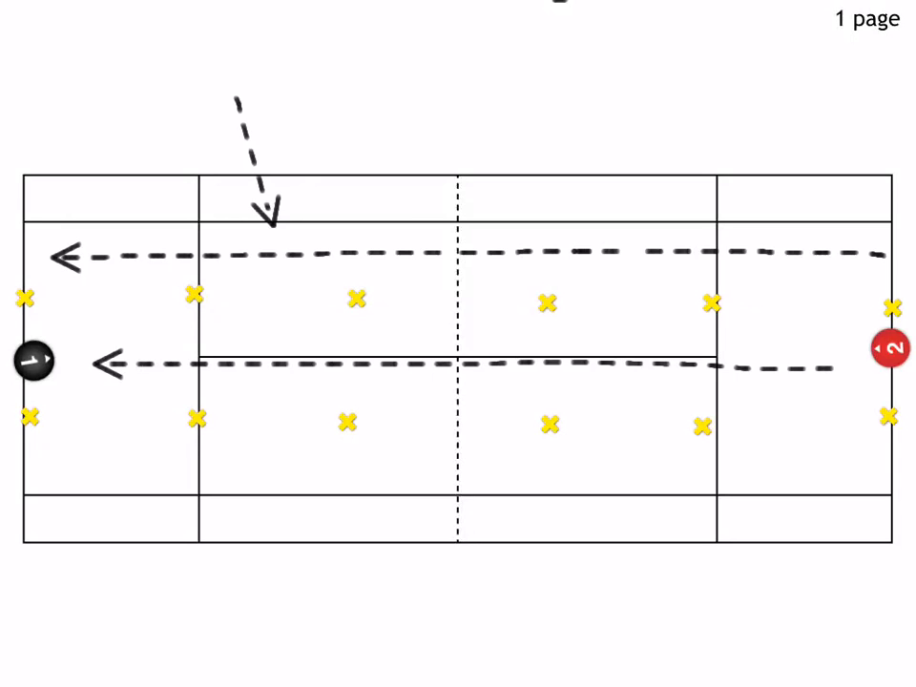
# - Delete the dashed shot-path arrows, leaving the court, yellow cones and both player tokens
pyautogui.click(30, 359)
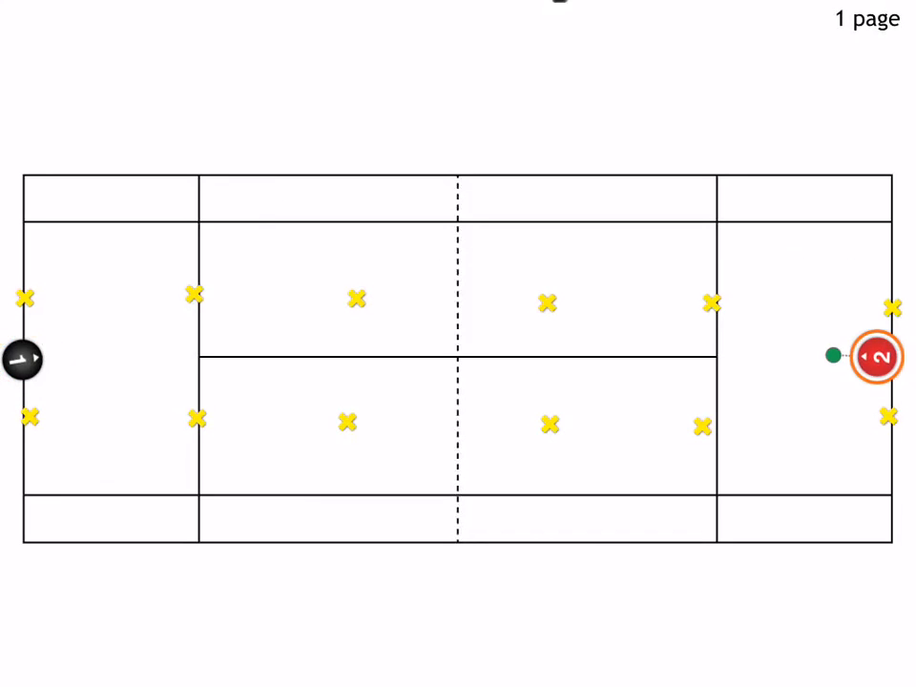
# - Select player 1 and draw a dashed shot path from it toward player 2
pyautogui.click(17, 361)
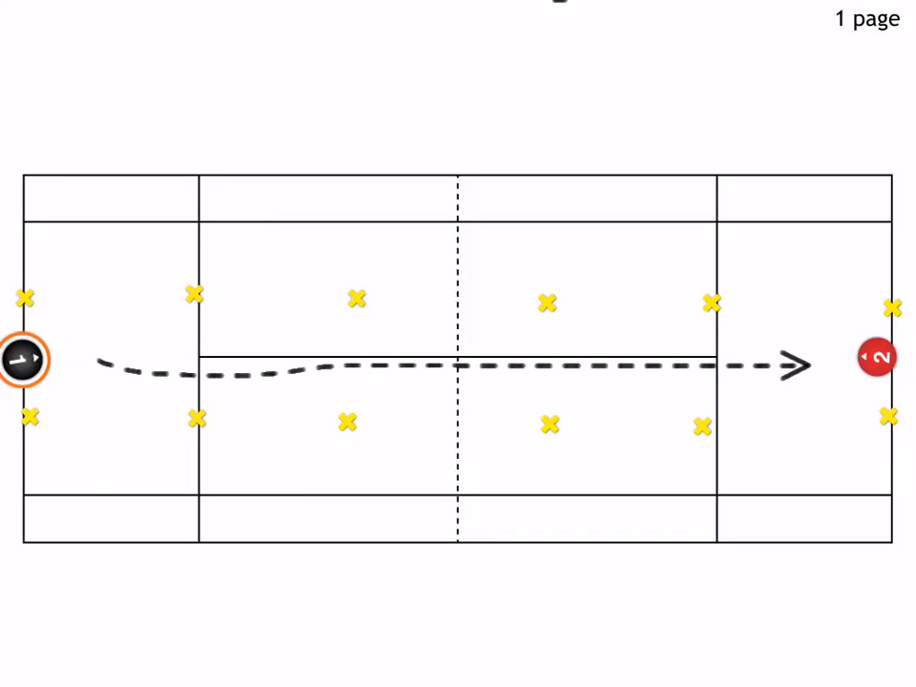
pyautogui.moveTo(23, 360); pyautogui.dragTo(26, 251)
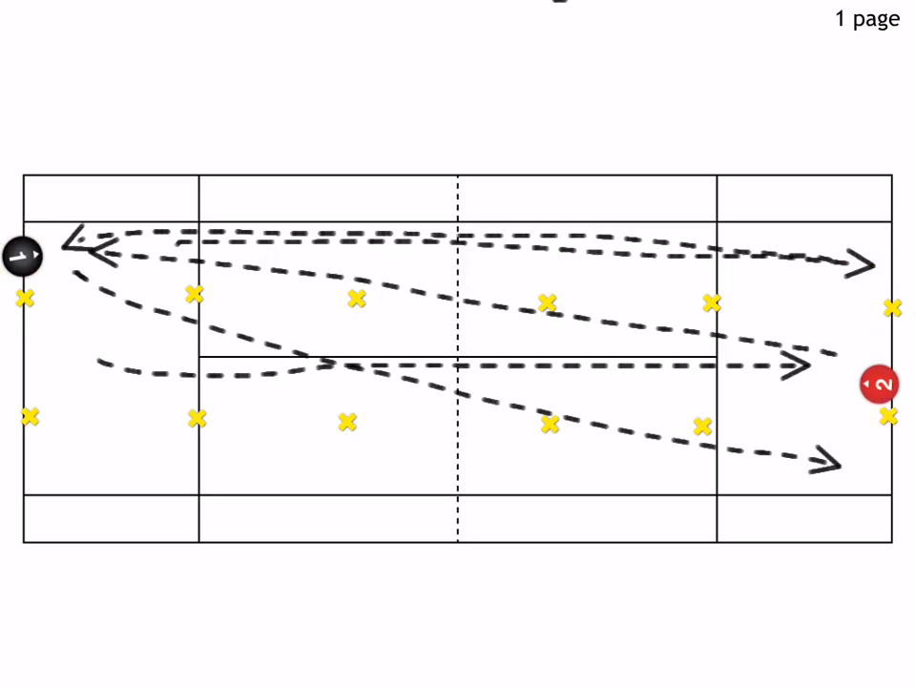
# - Draw another crossing dashed shot path and select player 1 at the bottom-left corner
pyautogui.moveTo(883, 387); pyautogui.dragTo(874, 492)
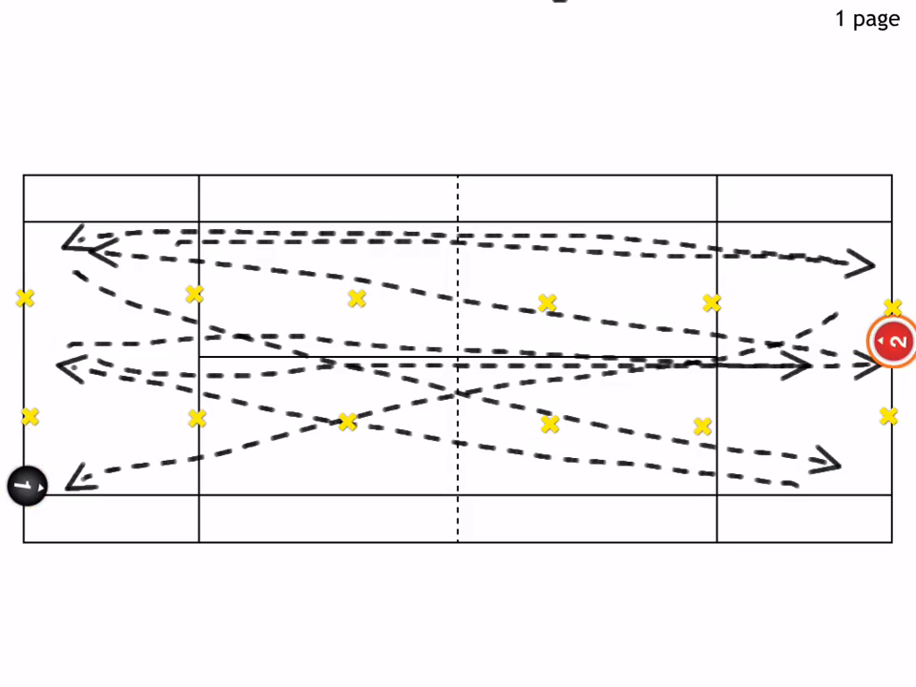
pyautogui.click(26, 489)
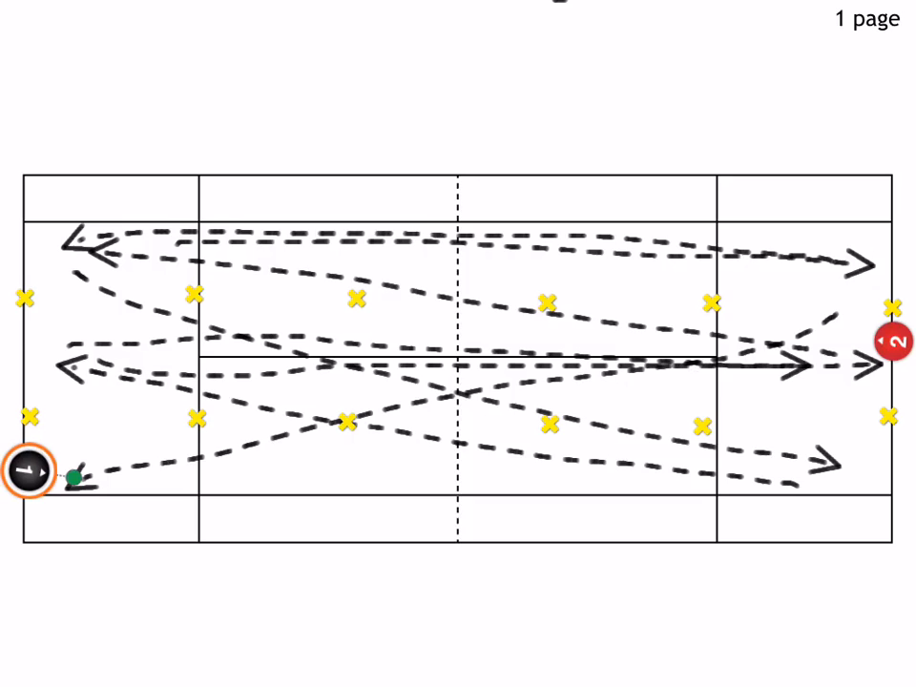